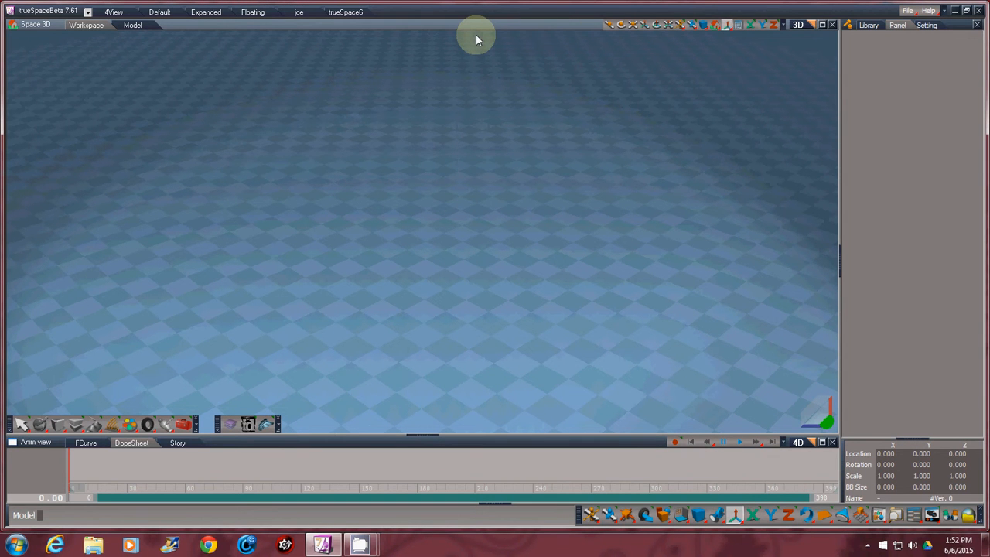
mouse_move(263, 208)
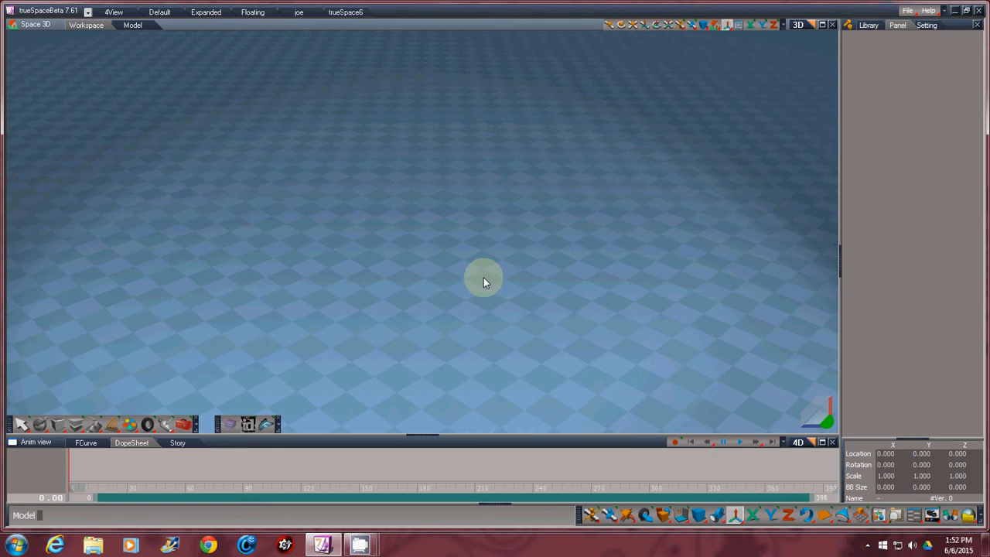
mouse_move(336, 256)
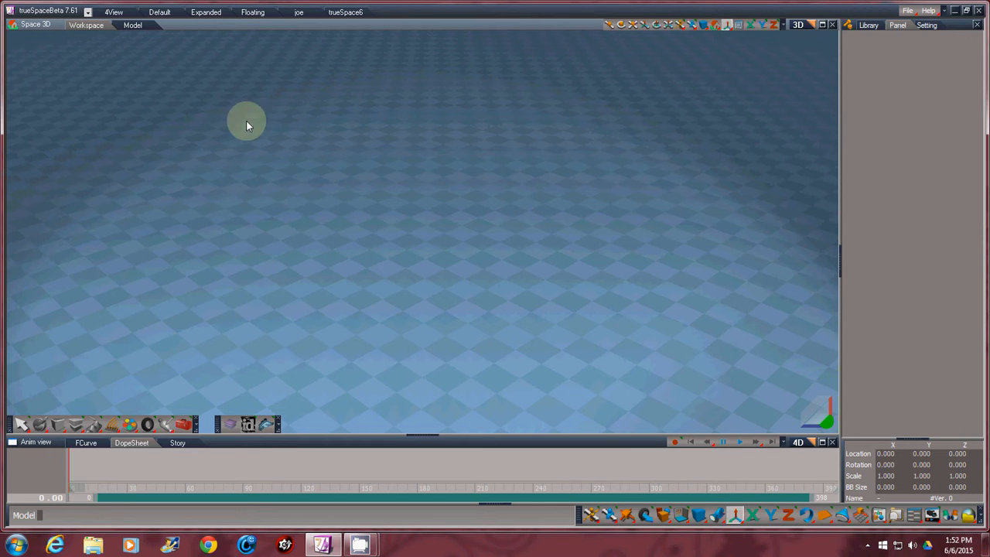
mouse_move(302, 447)
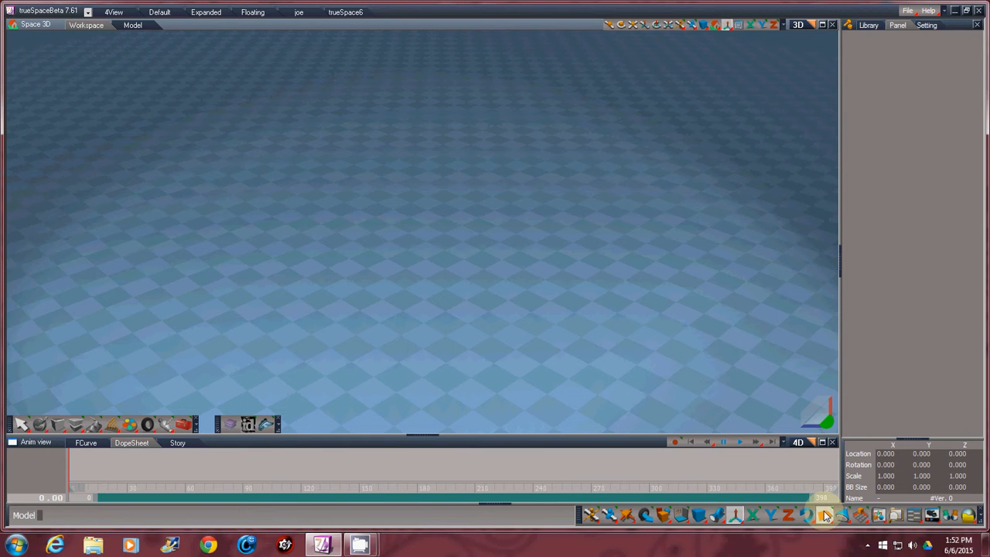
Add a 2×2×2 cube primitive named Cube to the empty scene
click(825, 515)
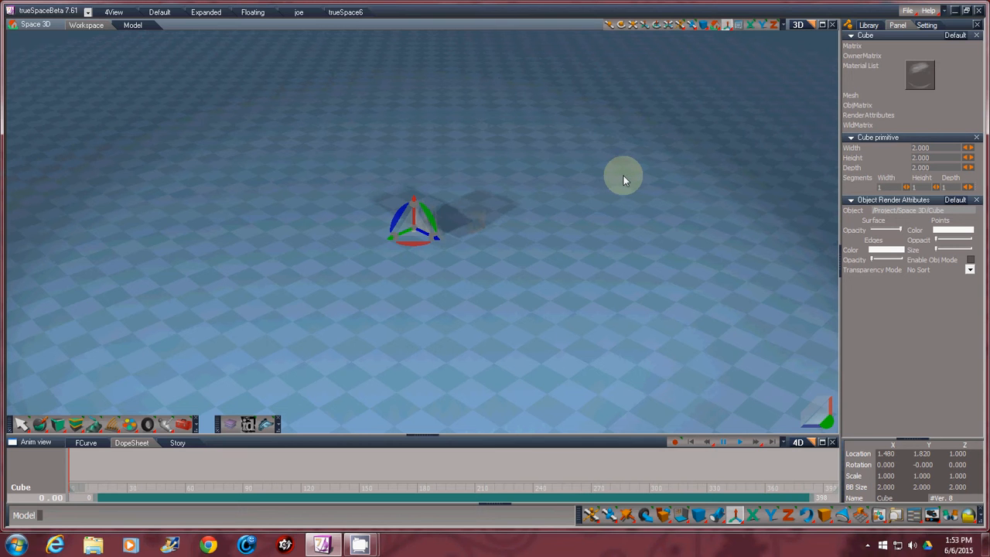
mouse_move(433, 194)
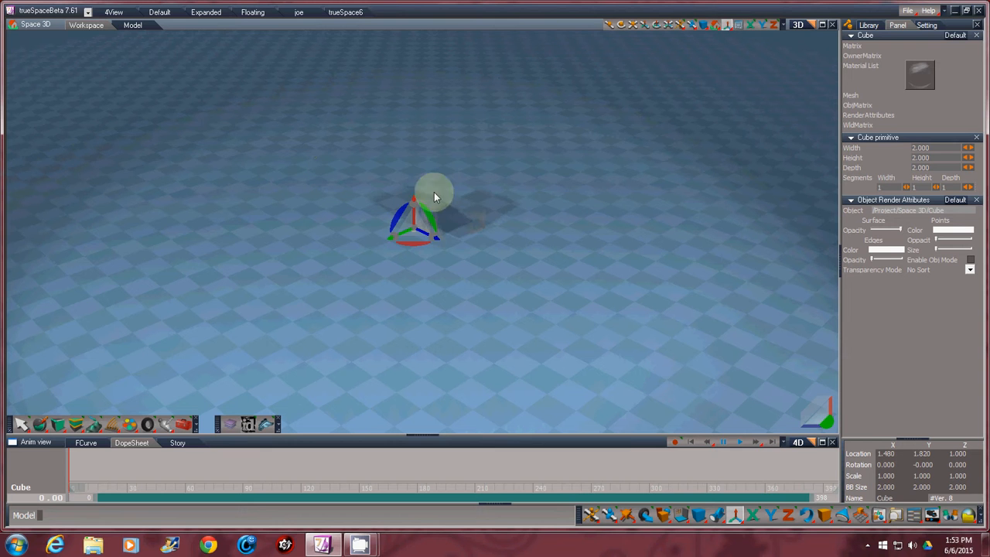
mouse_move(703, 118)
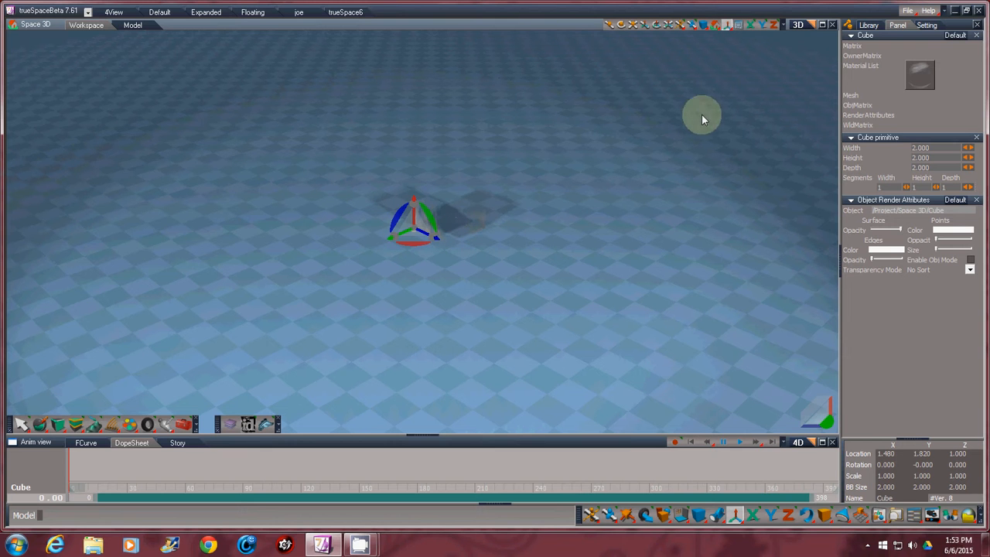
mouse_move(176, 74)
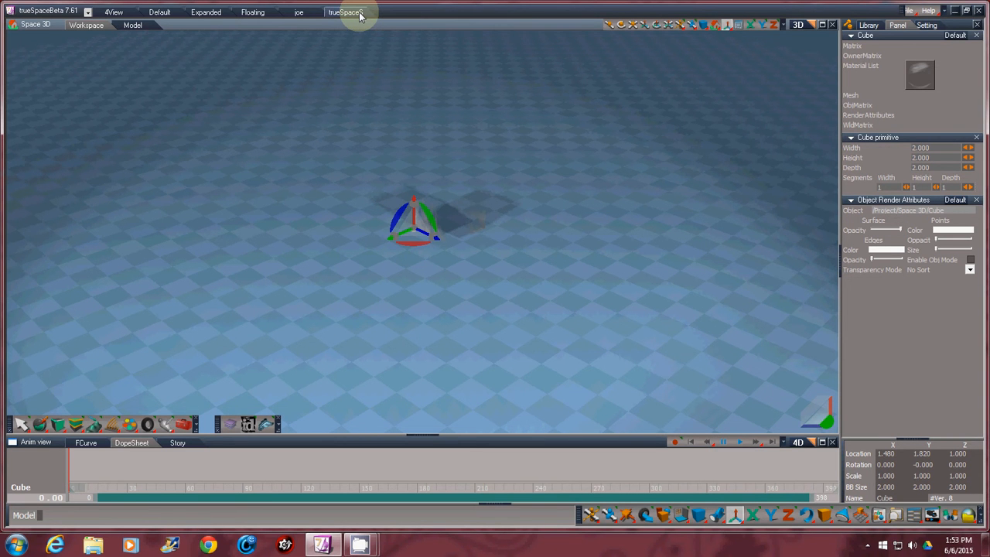
Switch to the trueSpace6 layout to see the wood-textured cube on the grid
click(344, 12)
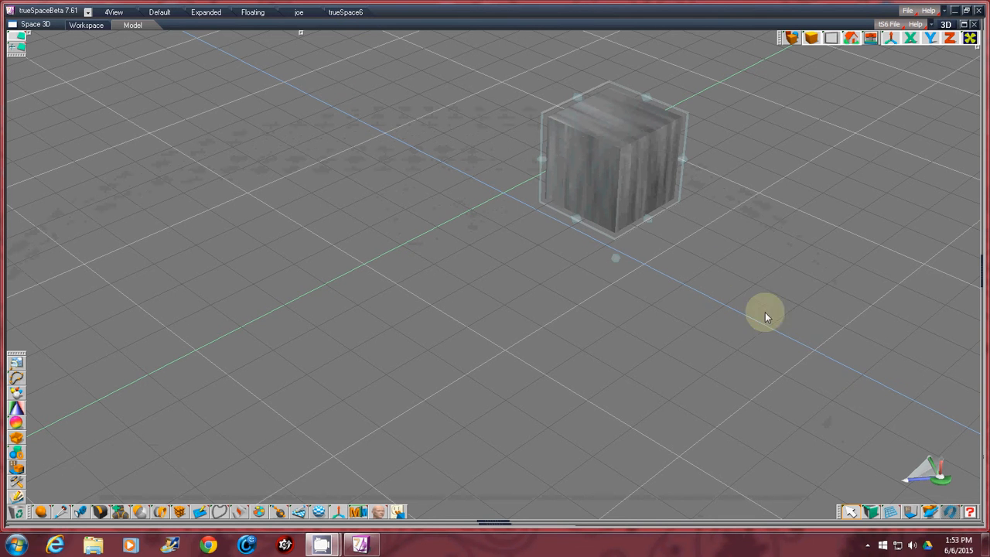
mouse_move(792, 312)
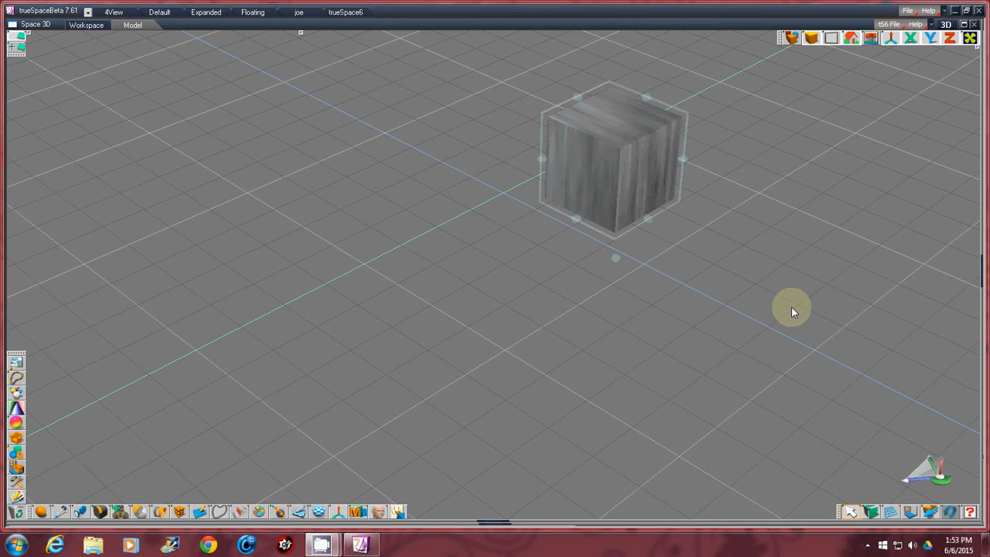
mouse_move(623, 408)
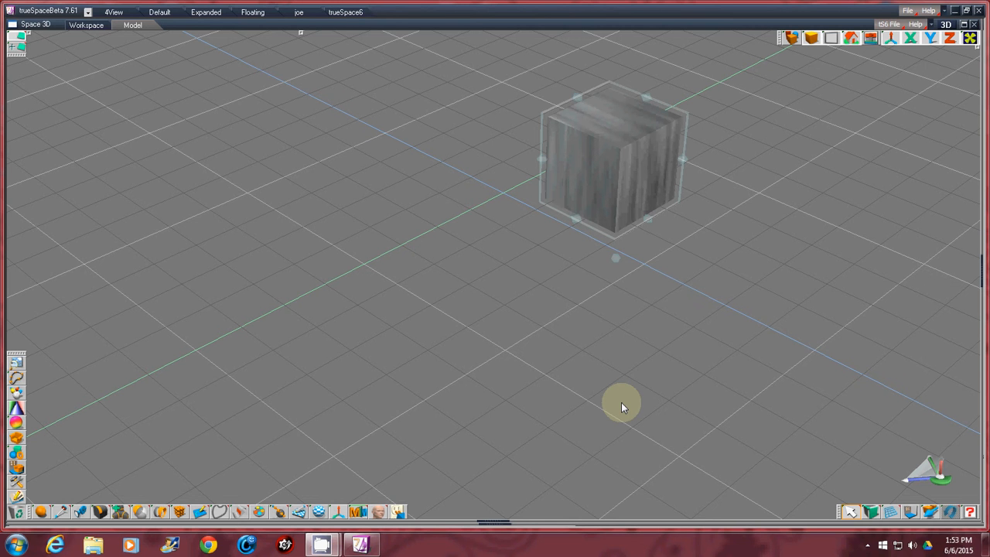
mouse_move(583, 381)
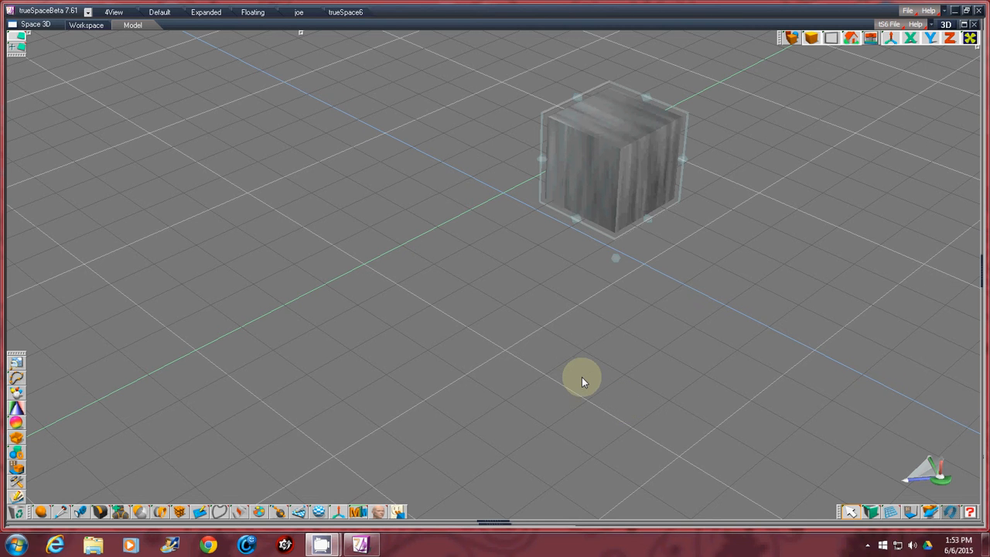
mouse_move(590, 369)
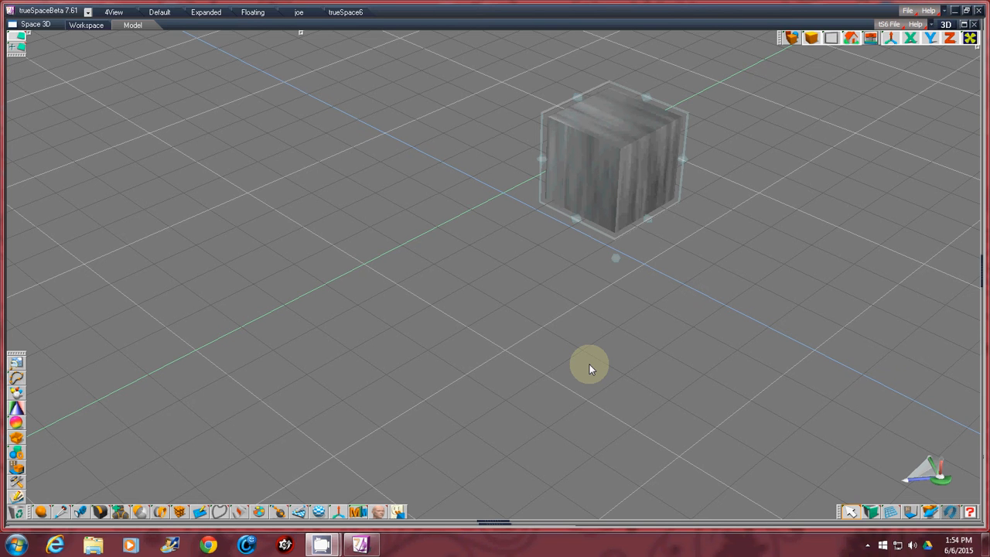
mouse_move(493, 179)
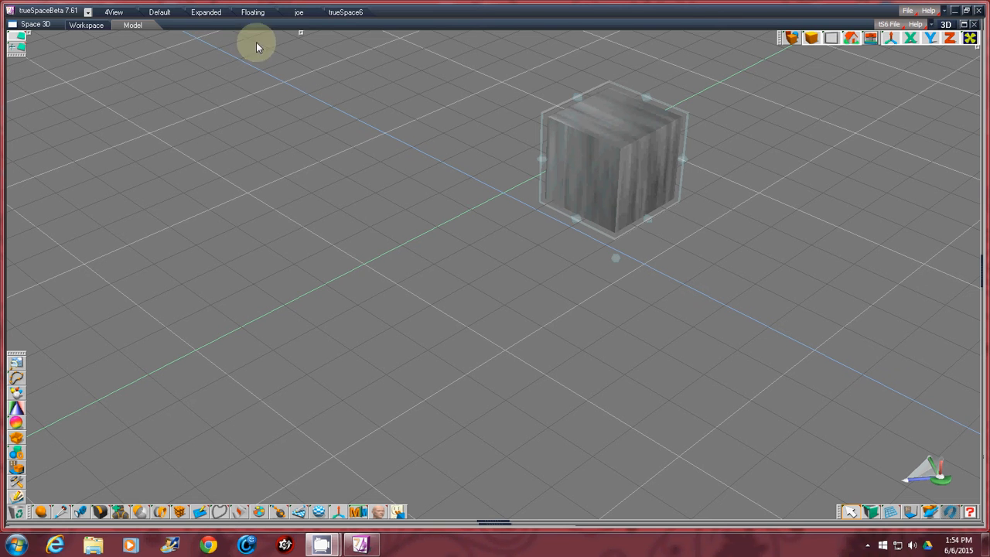
mouse_move(86, 25)
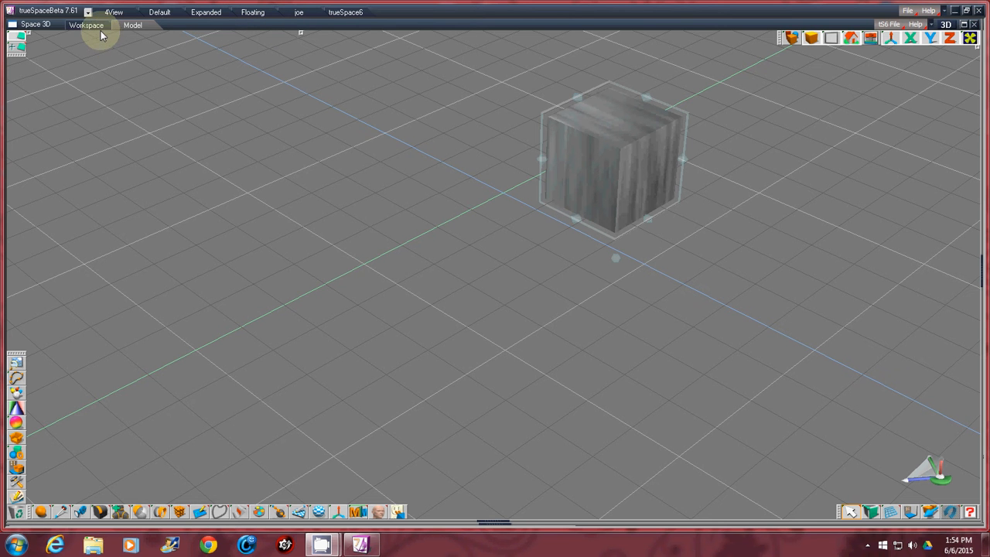
Return to the Workspace view showing the cube's gizmo and shadow
click(85, 24)
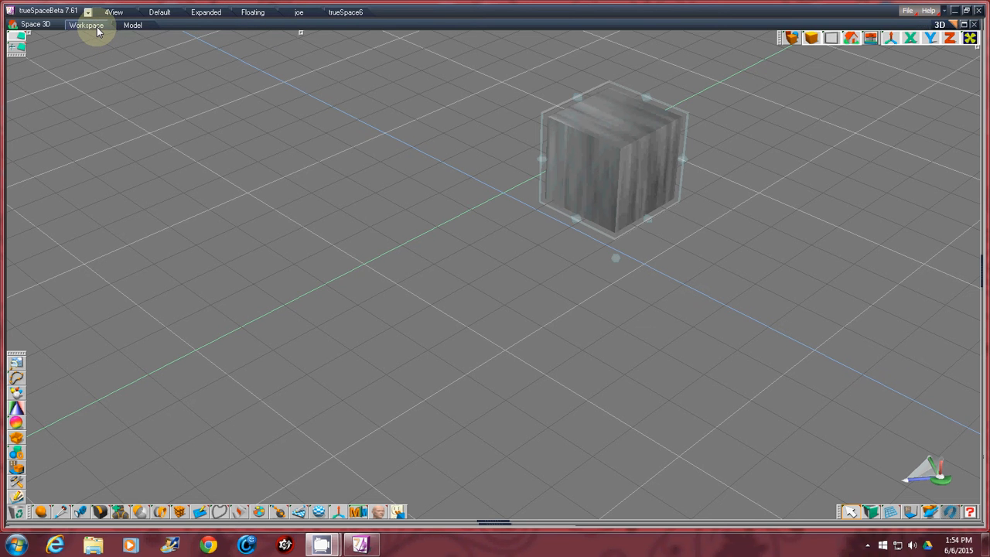
click(86, 24)
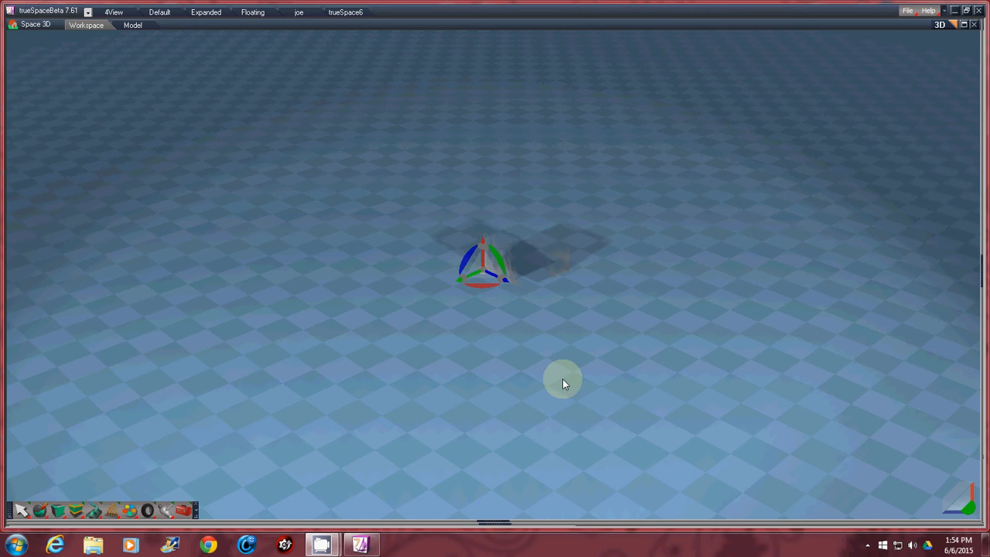
mouse_move(981, 276)
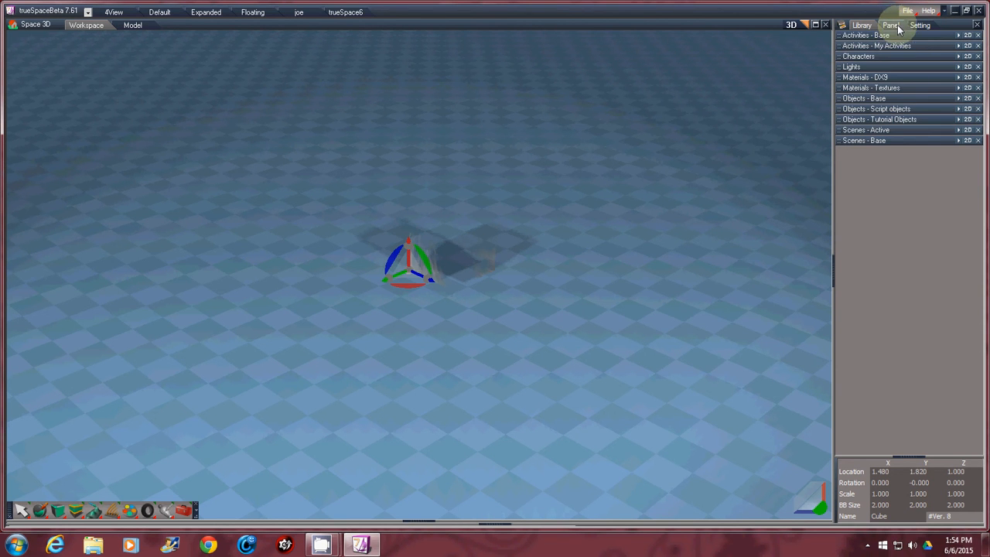
Open the Setting page in the side panel to reach the Bridge option
click(889, 25)
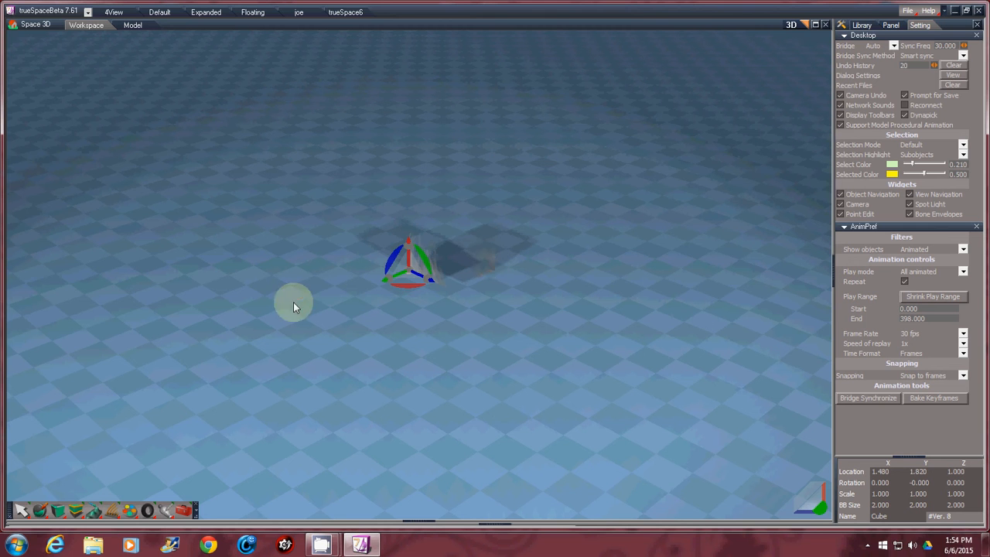
mouse_move(689, 279)
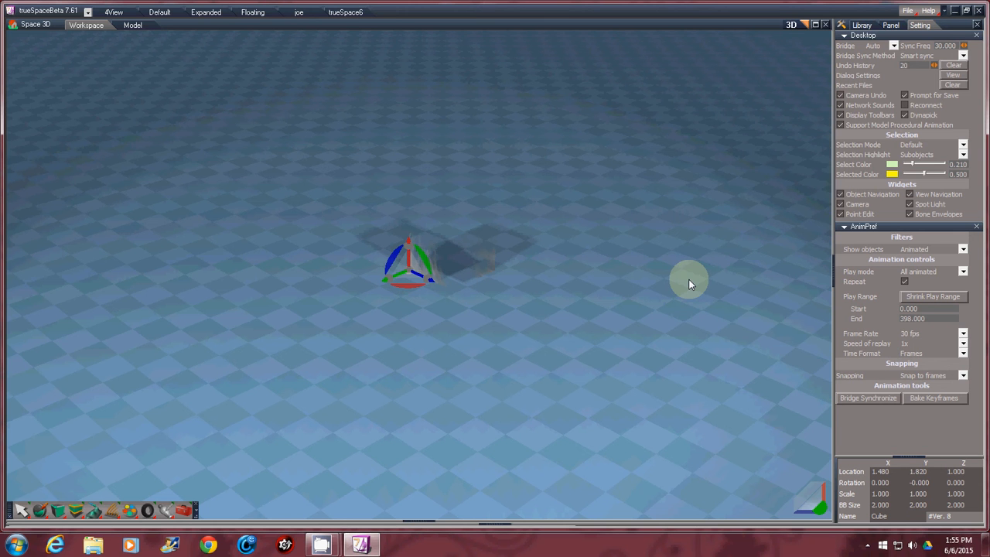
mouse_move(894, 48)
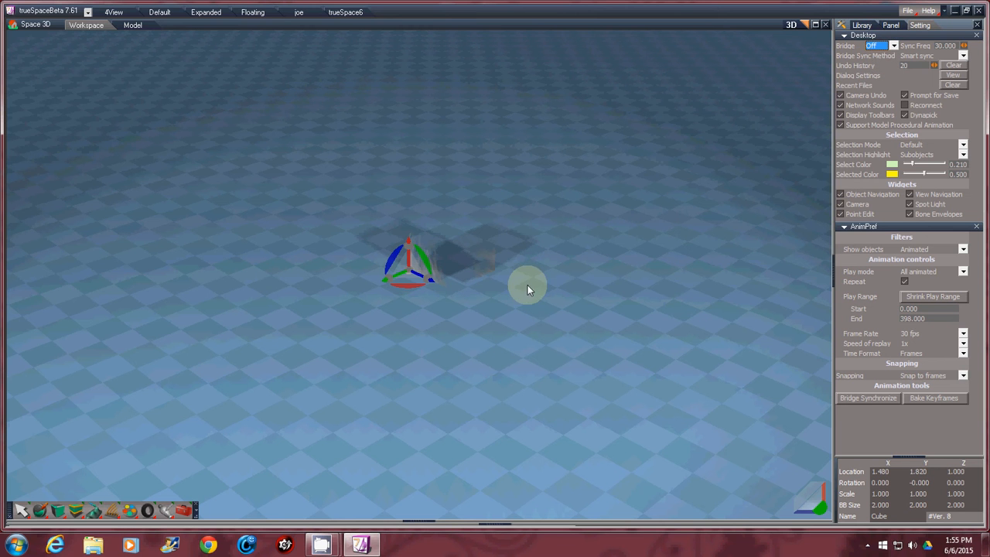
mouse_move(454, 302)
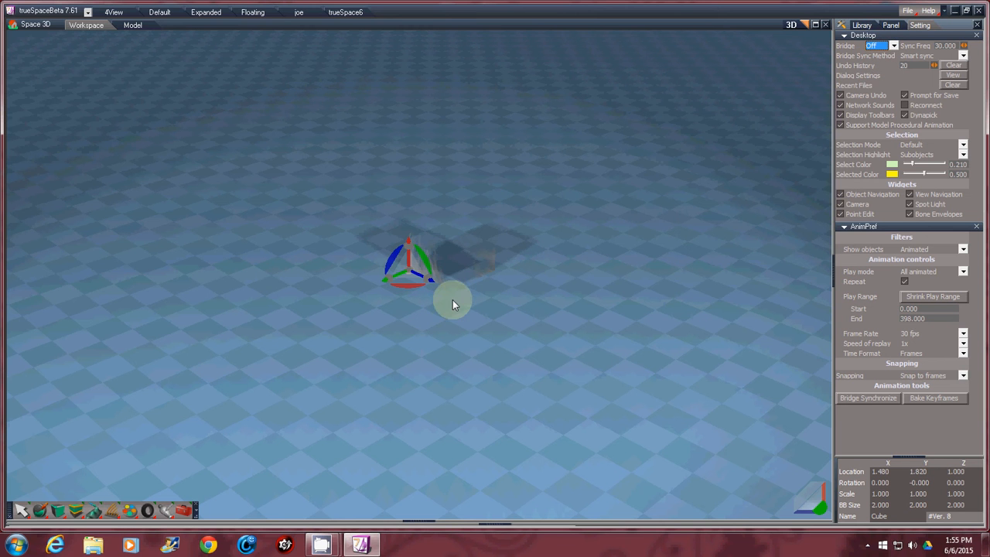
mouse_move(224, 302)
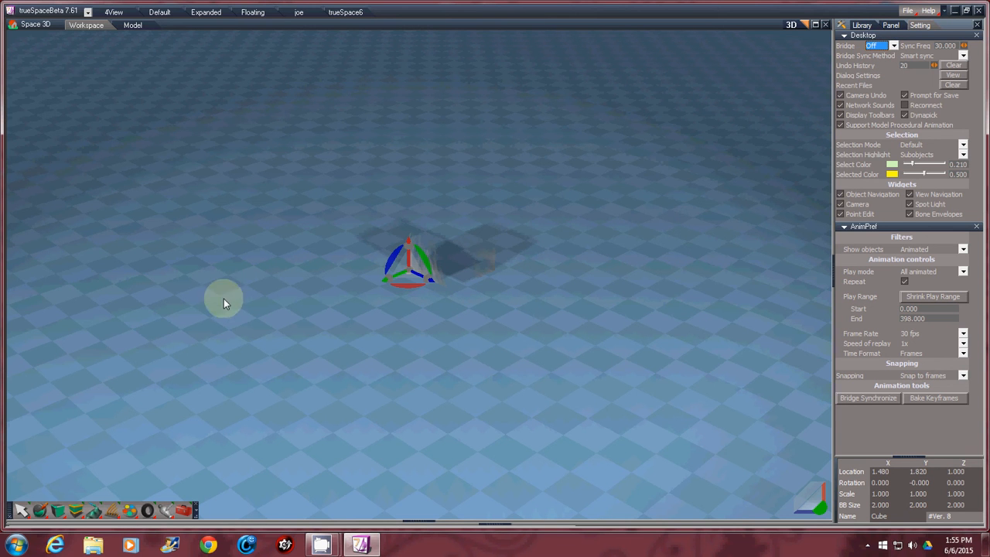
mouse_move(479, 269)
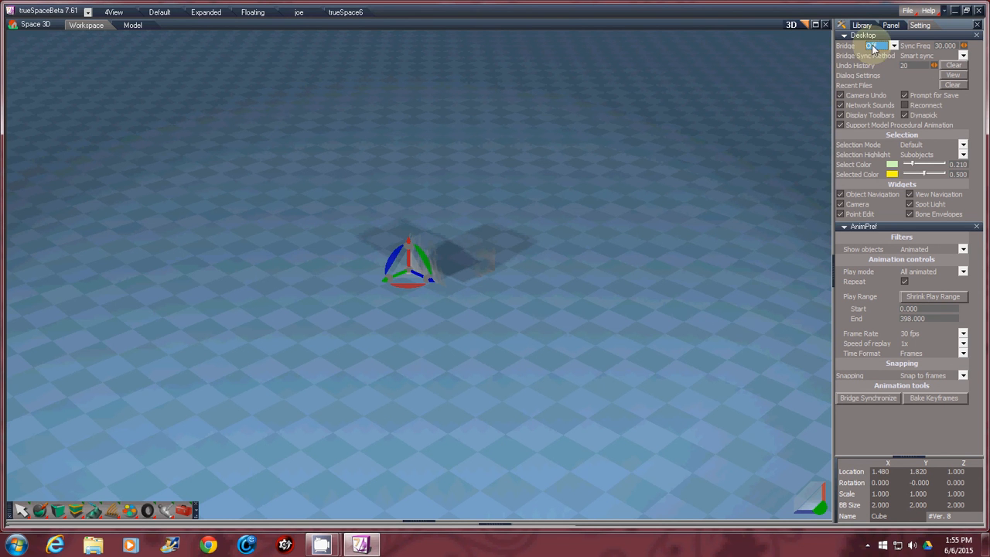
Change the Bridge dropdown in the Setting panel back to Auto
click(895, 45)
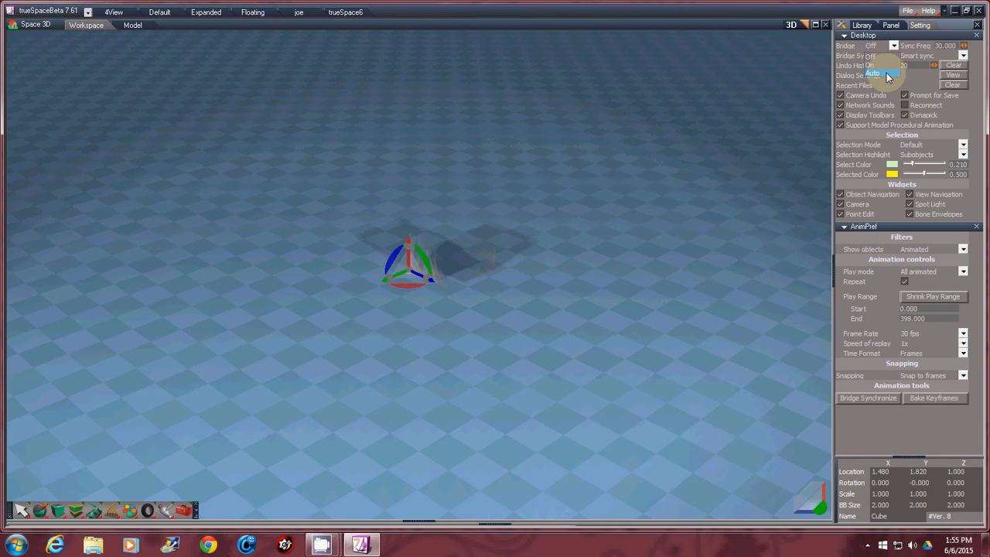
click(875, 73)
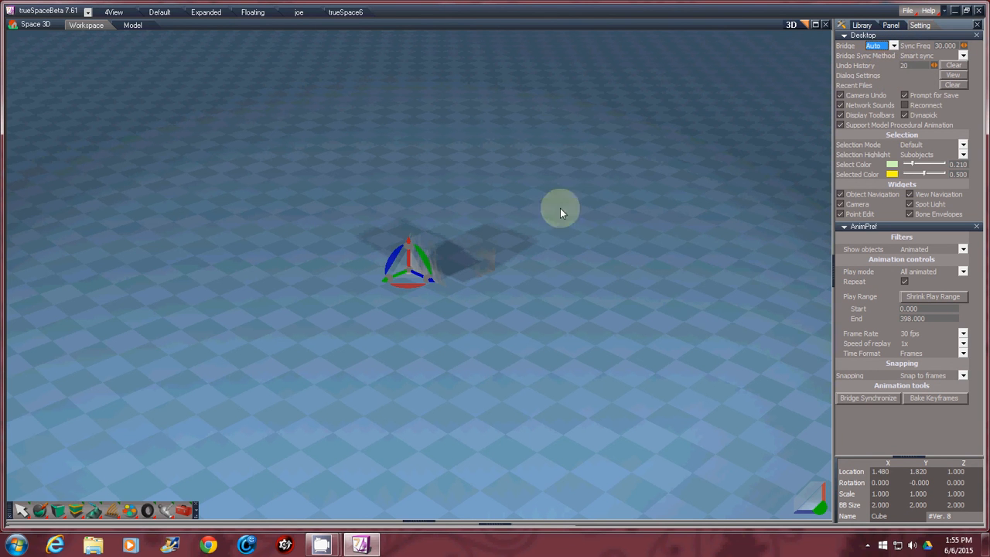
mouse_move(197, 63)
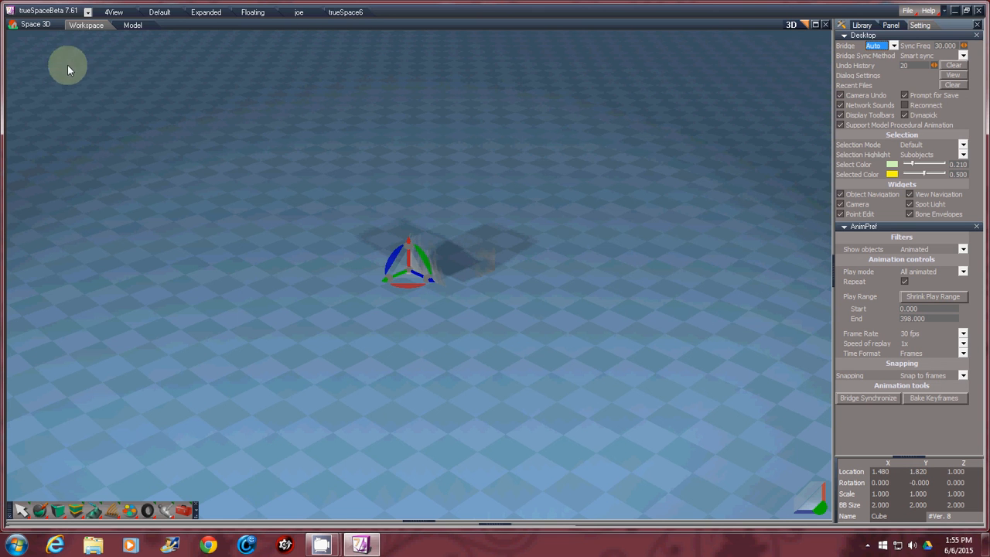
mouse_move(455, 309)
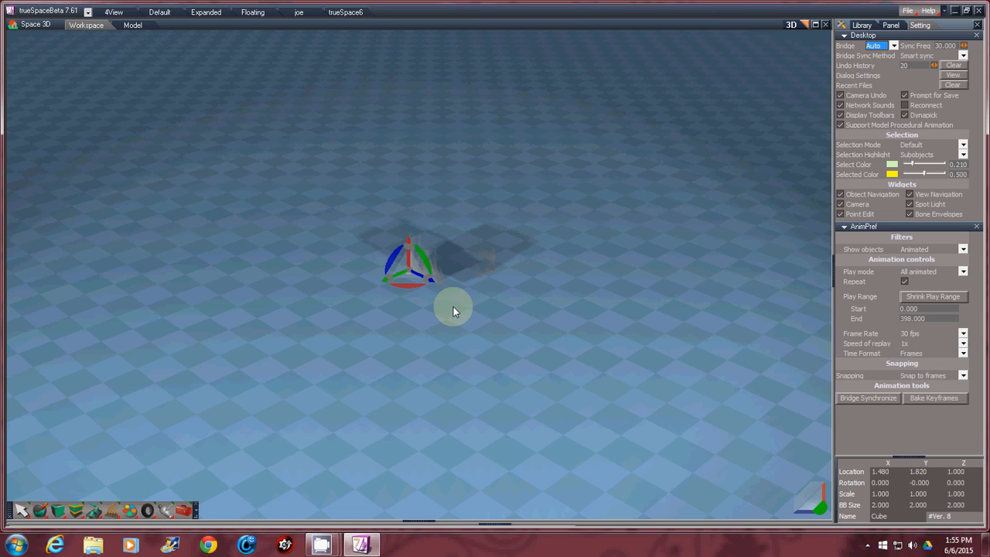
mouse_move(755, 93)
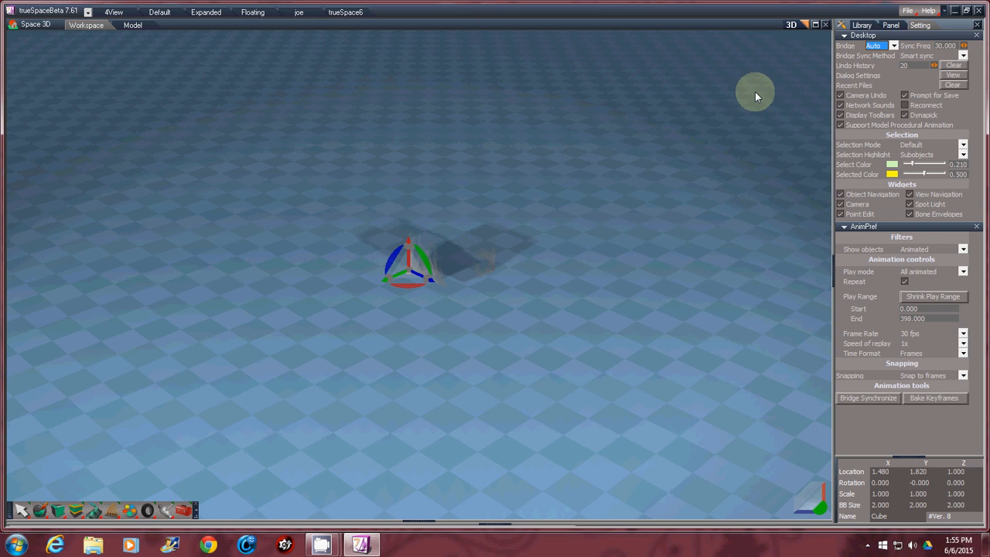
mouse_move(292, 179)
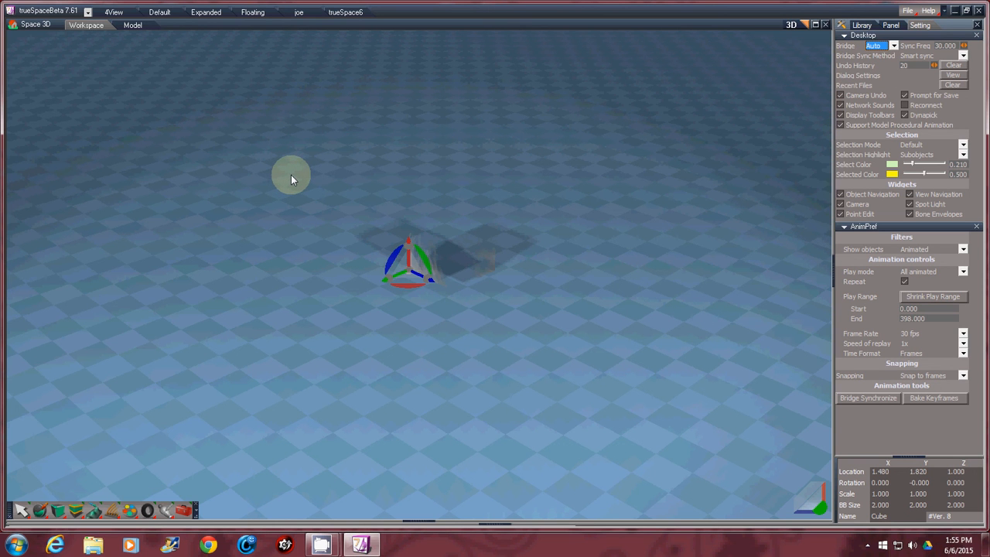
mouse_move(64, 68)
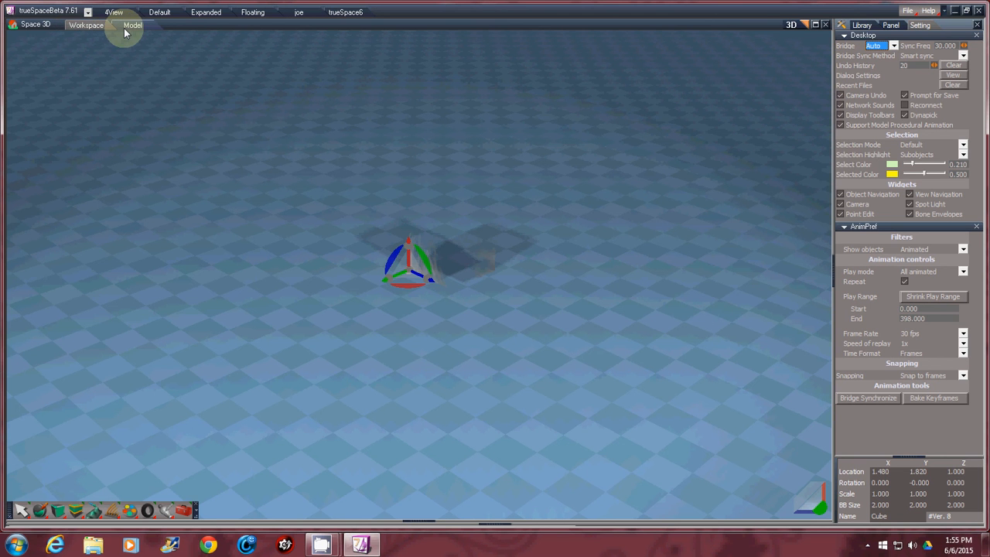
Switch to the Model tab to view the wood-grain cube on the grid
click(133, 24)
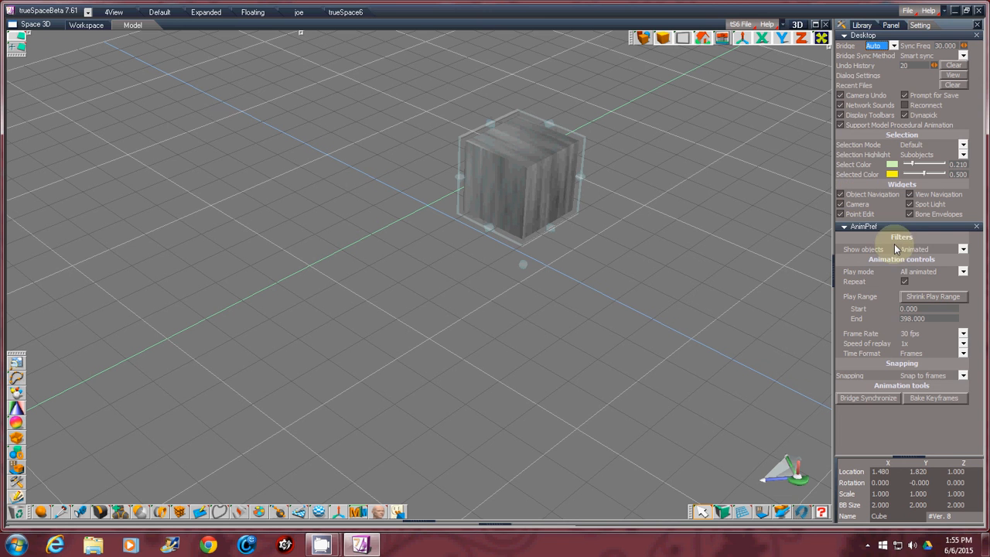
mouse_move(927, 384)
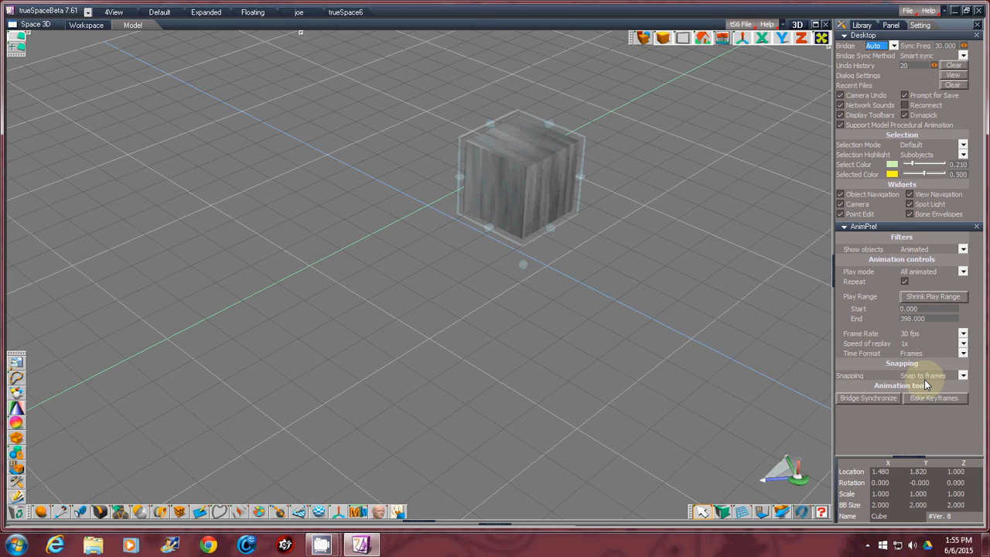
mouse_move(116, 203)
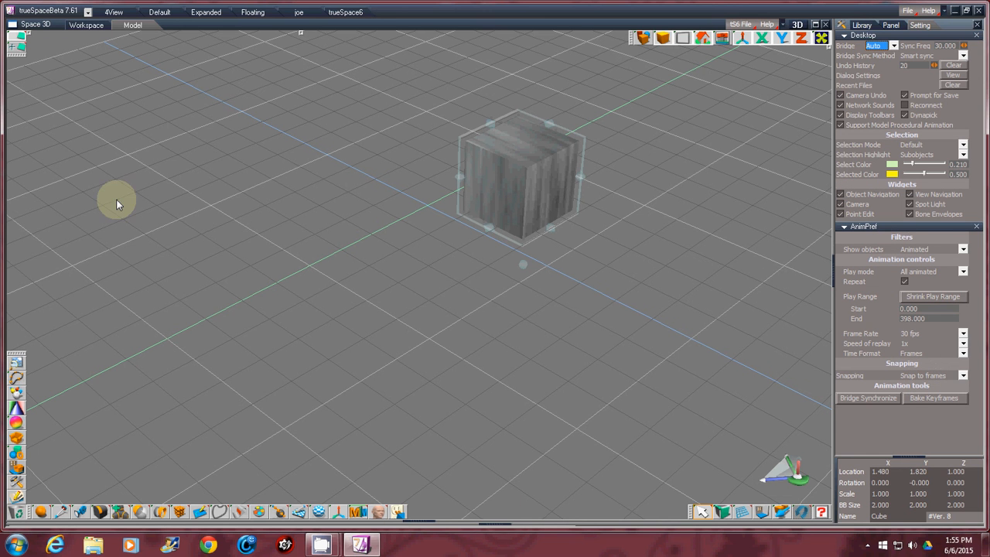
mouse_move(762, 200)
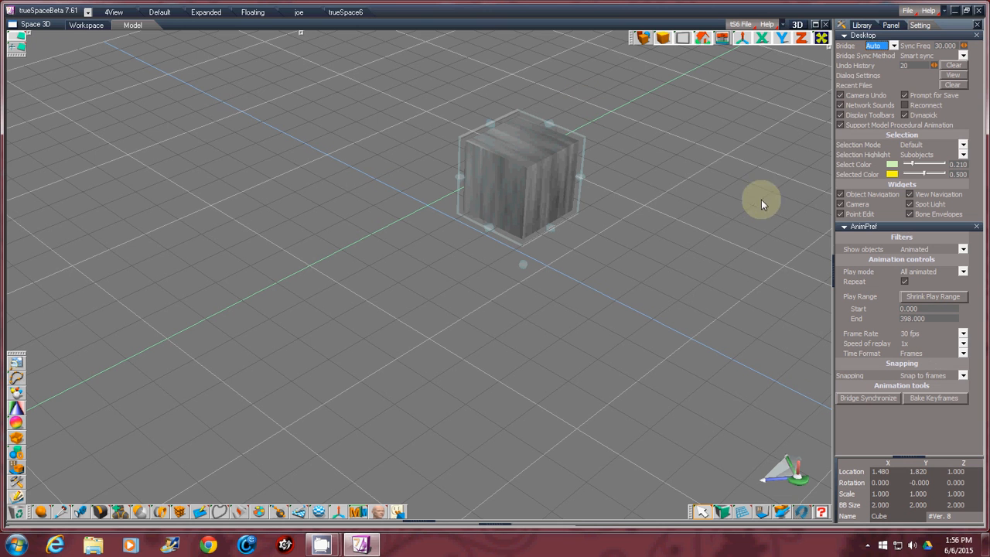
mouse_move(637, 257)
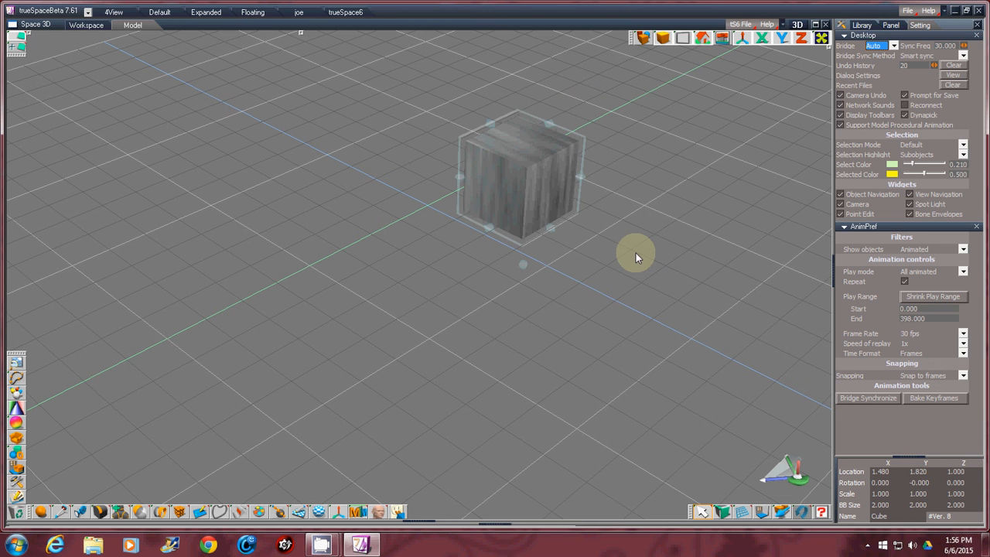